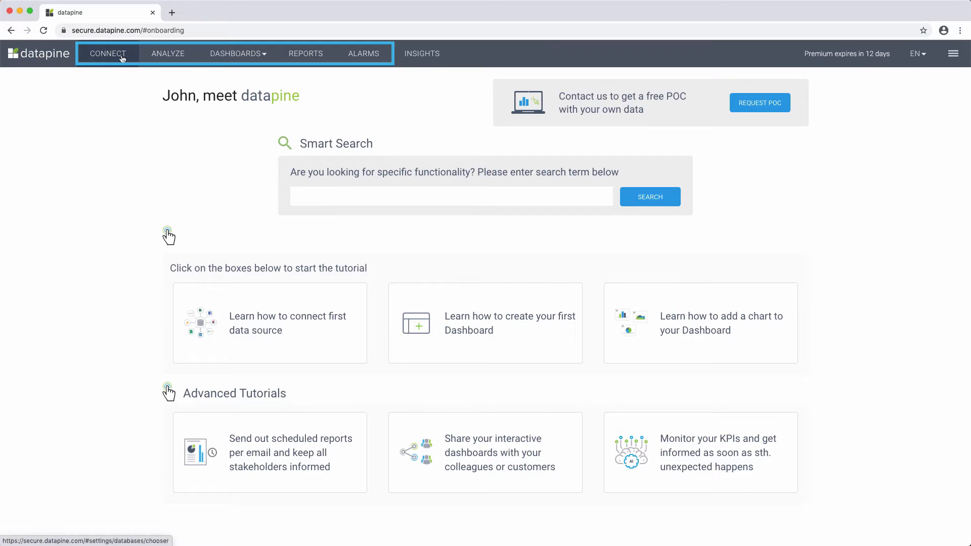
- Open the CONNECT page listing Demo database, Sales DB and GA DEMO
click(107, 53)
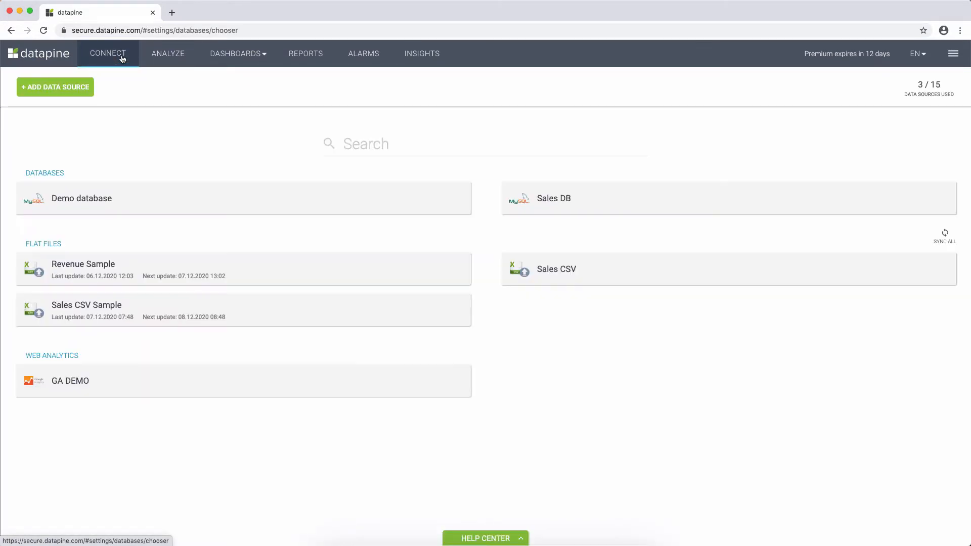
- Add a data source, browsing Databases, Flat Files and Web Analytics connectors, then All
click(55, 86)
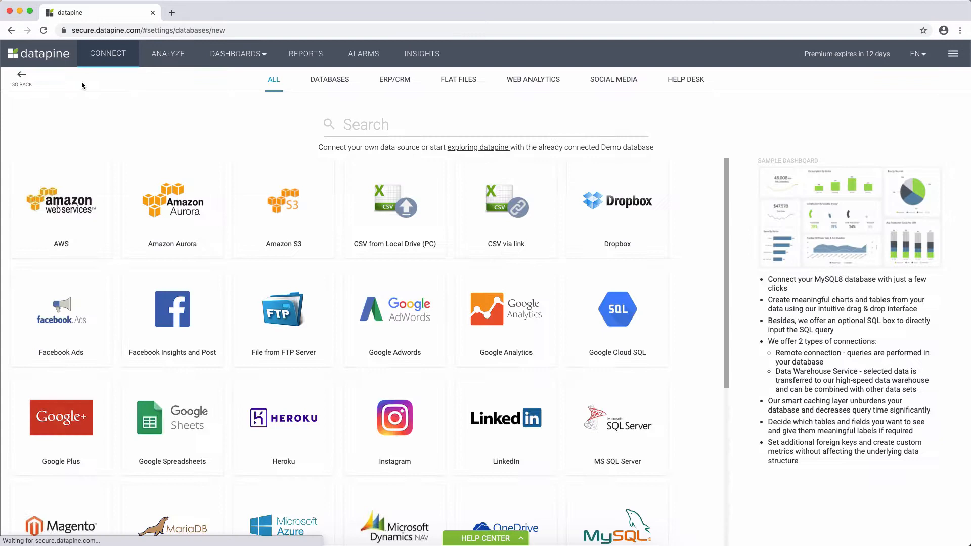
mouse_move(121, 102)
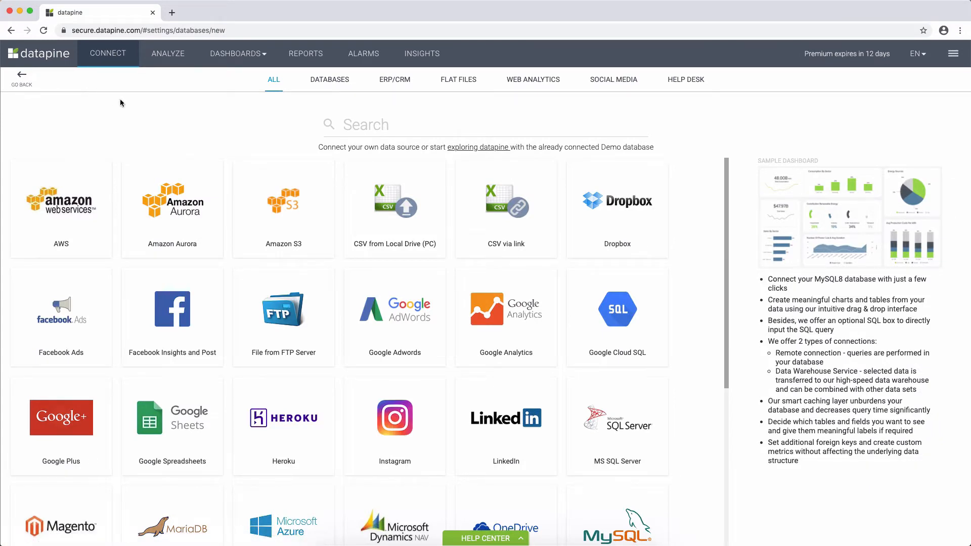
click(328, 79)
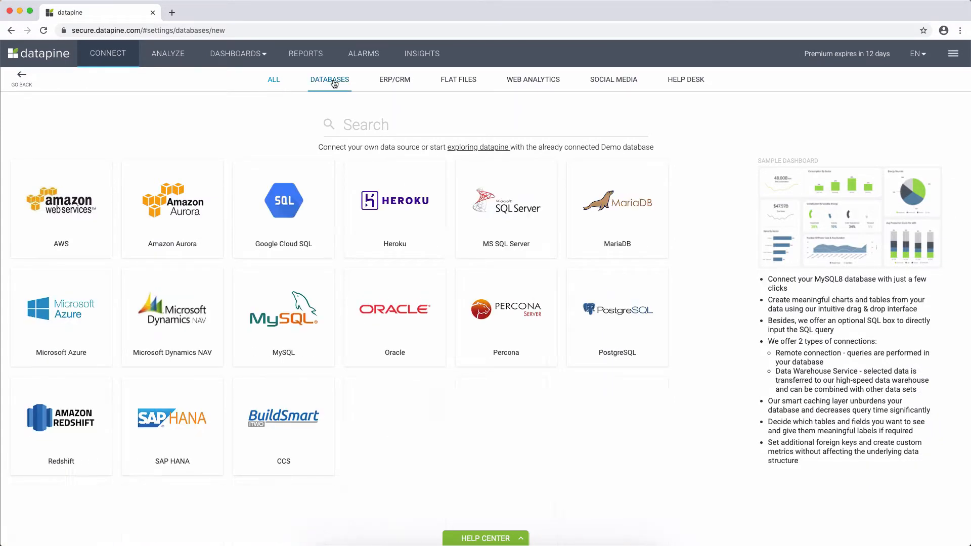
mouse_move(172, 209)
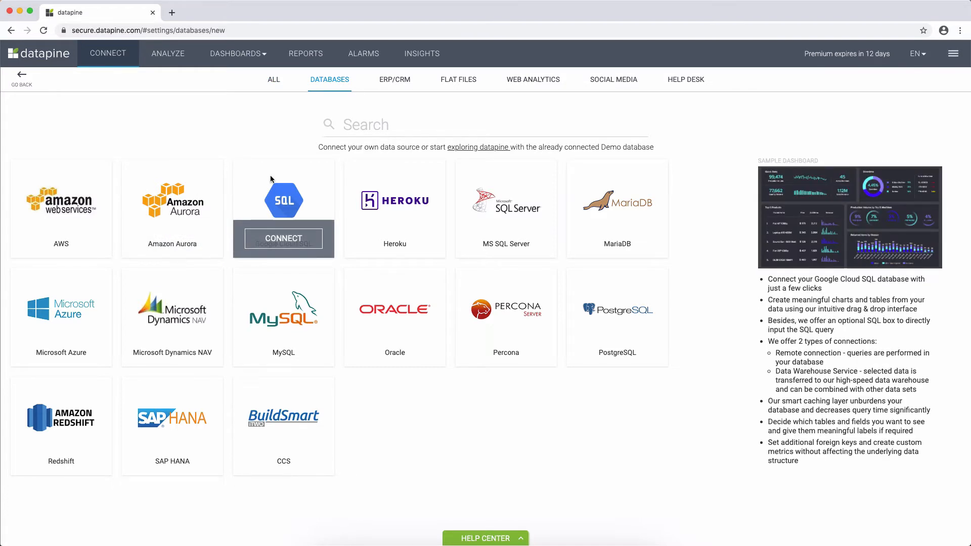
click(458, 79)
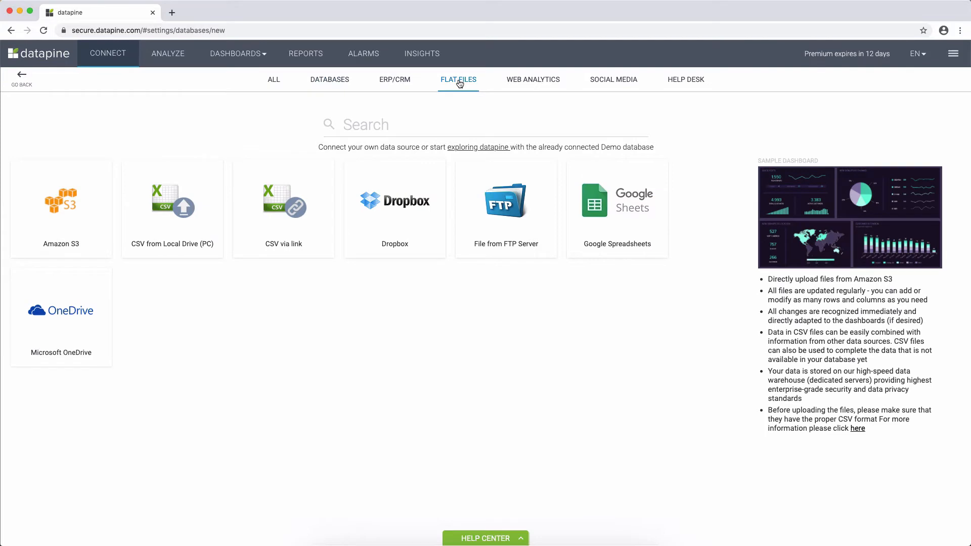
mouse_move(492, 92)
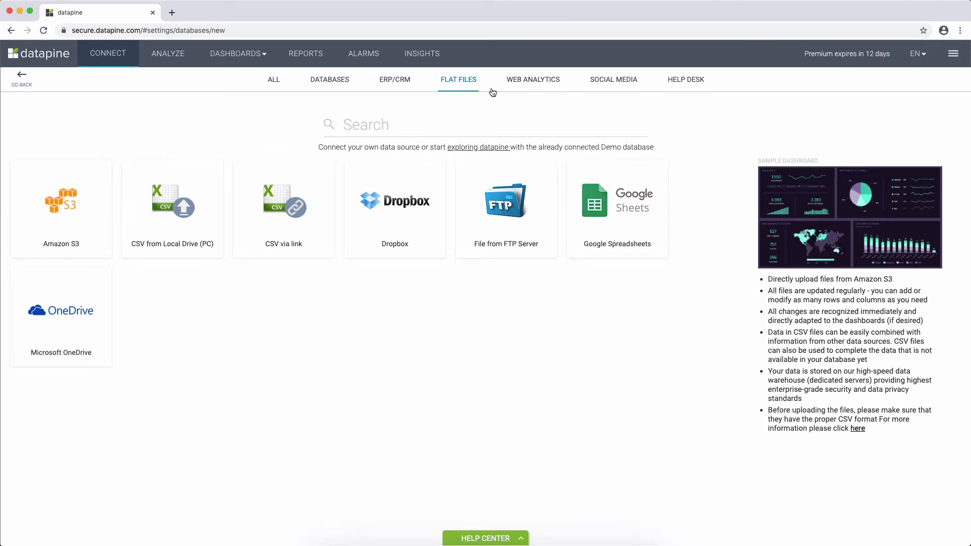
click(533, 80)
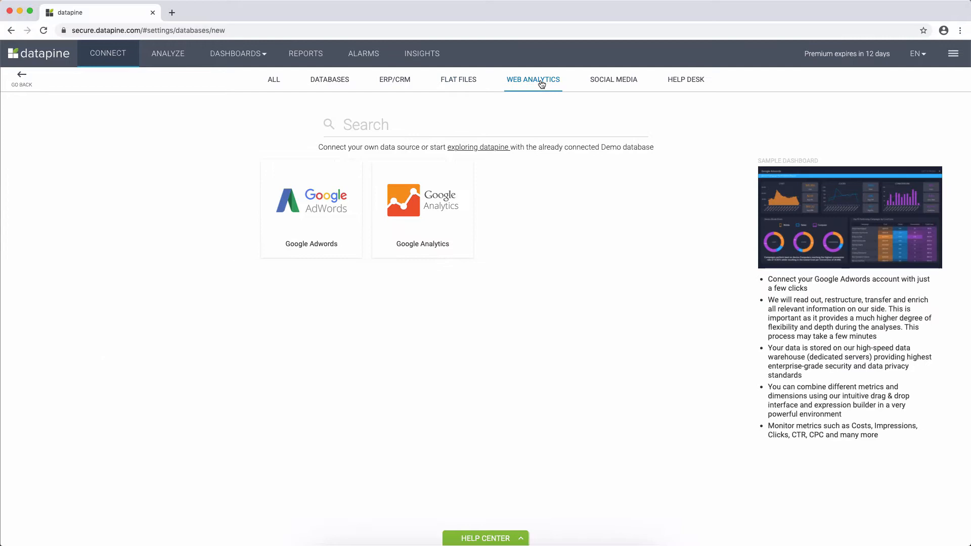
mouse_move(274, 79)
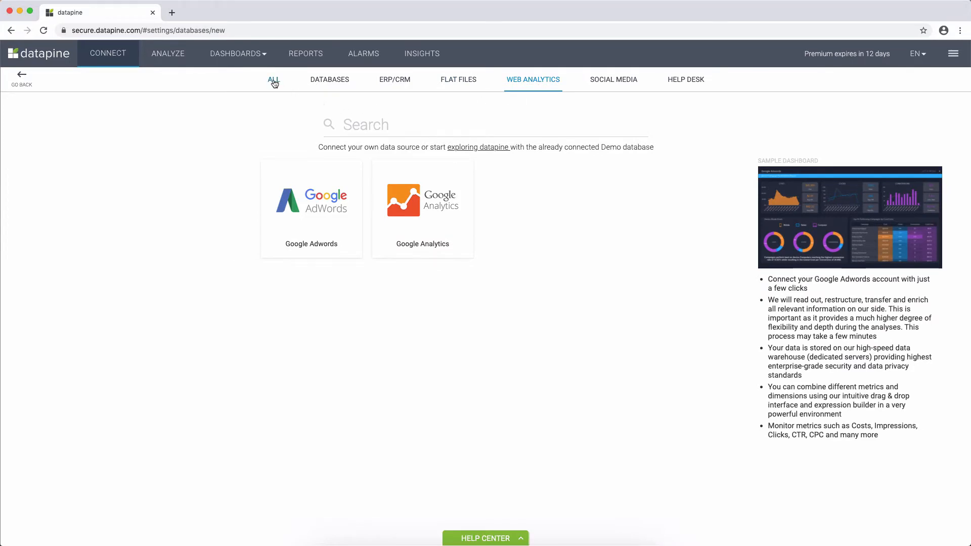
click(273, 79)
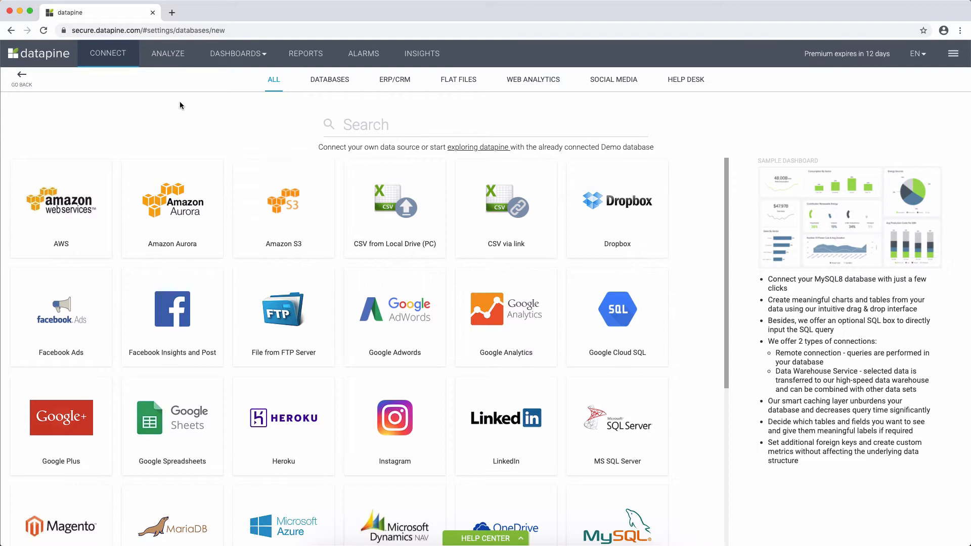
- Open ANALYZE for an empty bar chart on the Demo database
click(168, 53)
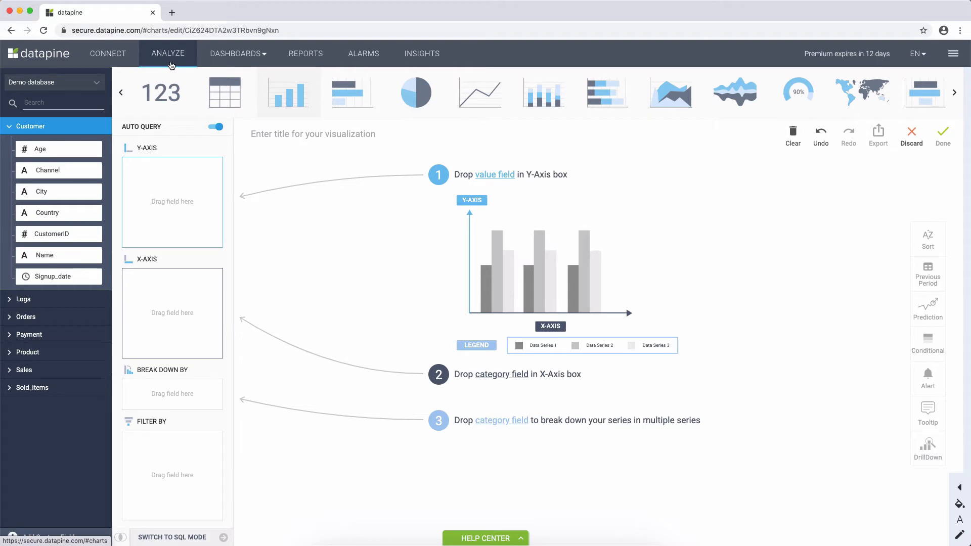
mouse_move(174, 89)
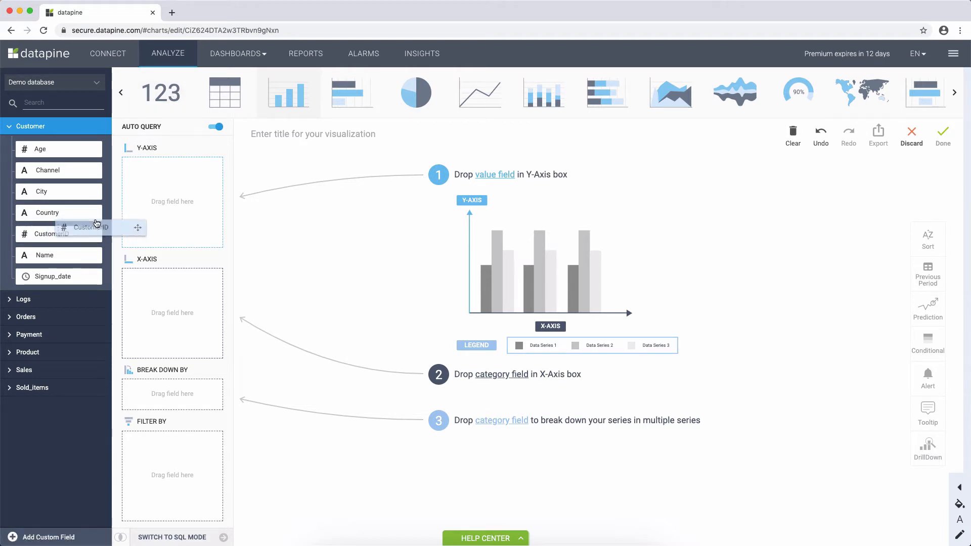
- Count CustomerID by Country, broken down by Channel, with Other filtered out
drag(93, 227, 172, 171)
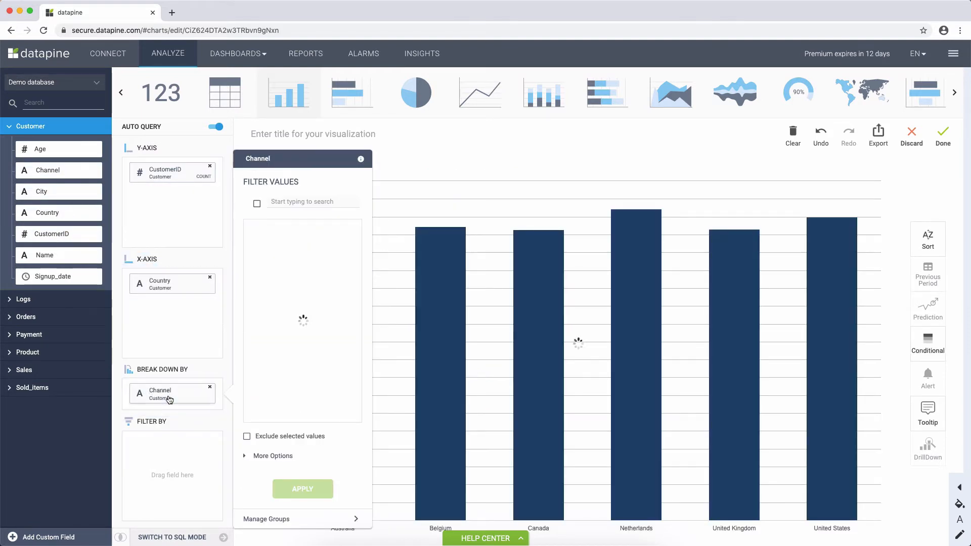
click(303, 488)
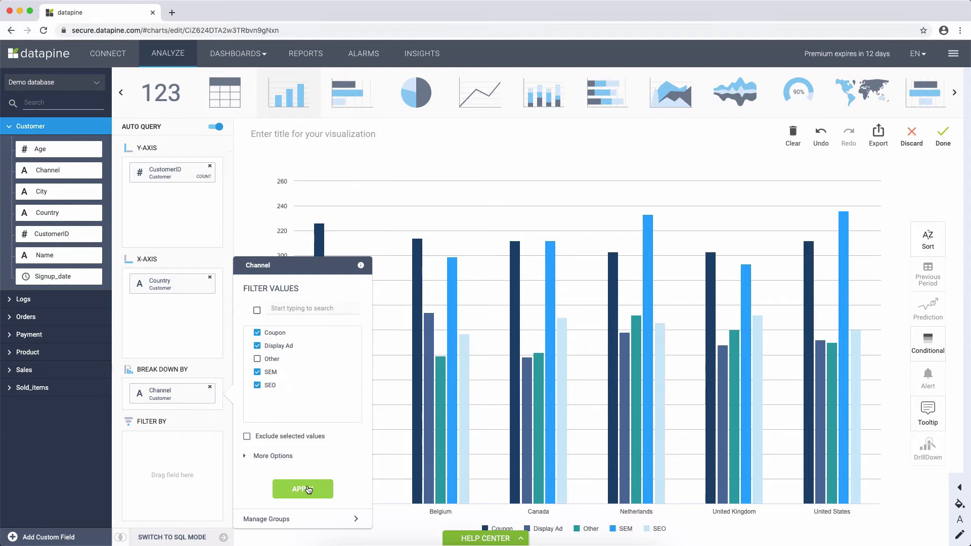
click(302, 489)
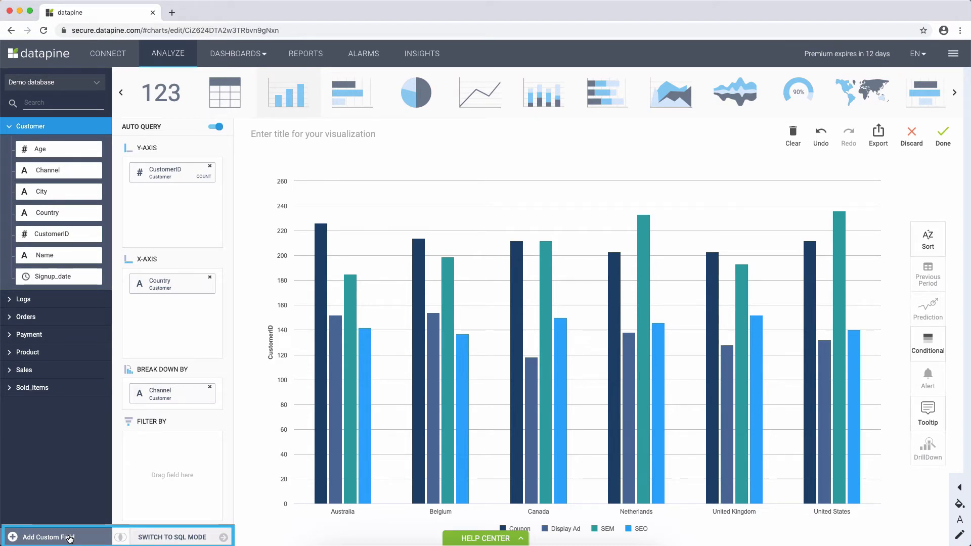
mouse_move(73, 464)
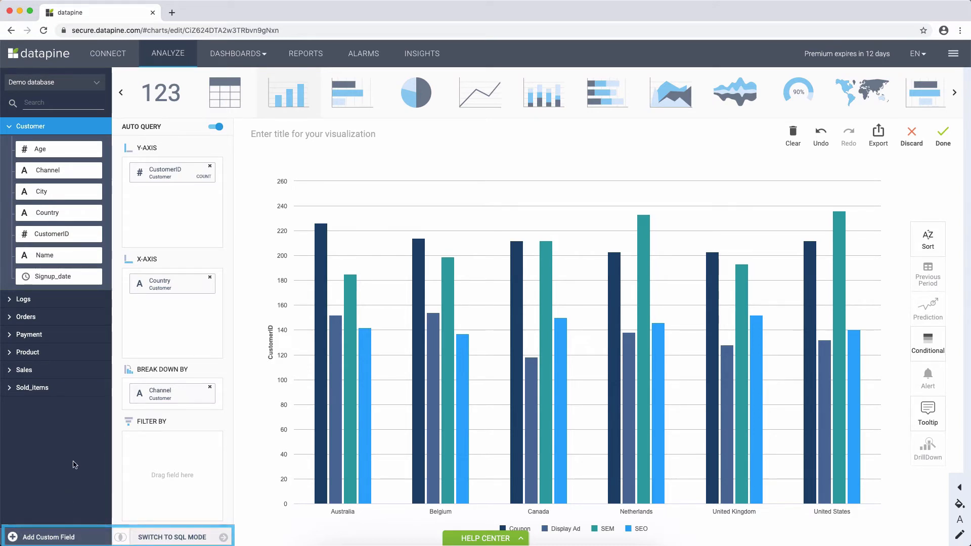
- Open the datapine demo dashboard, discarding the unsaved chart
click(237, 53)
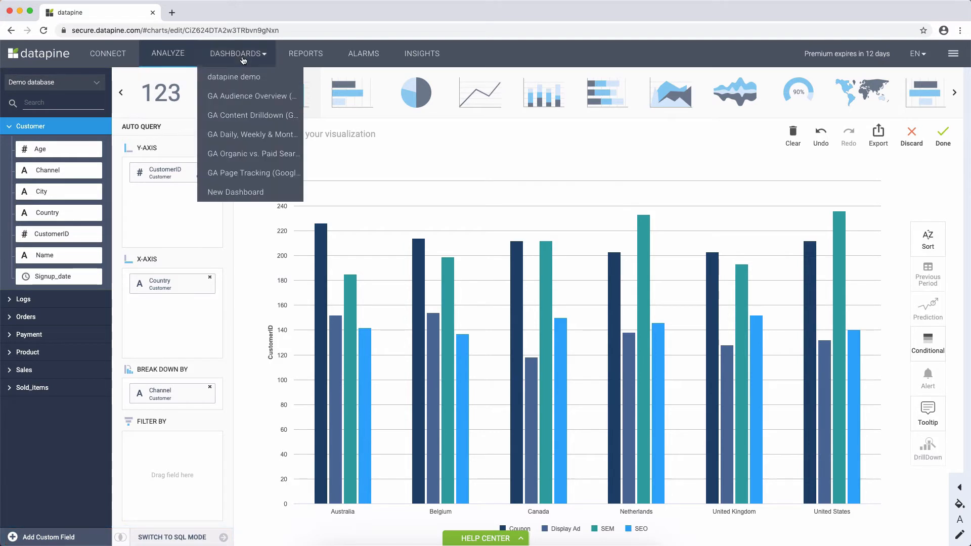
mouse_move(244, 77)
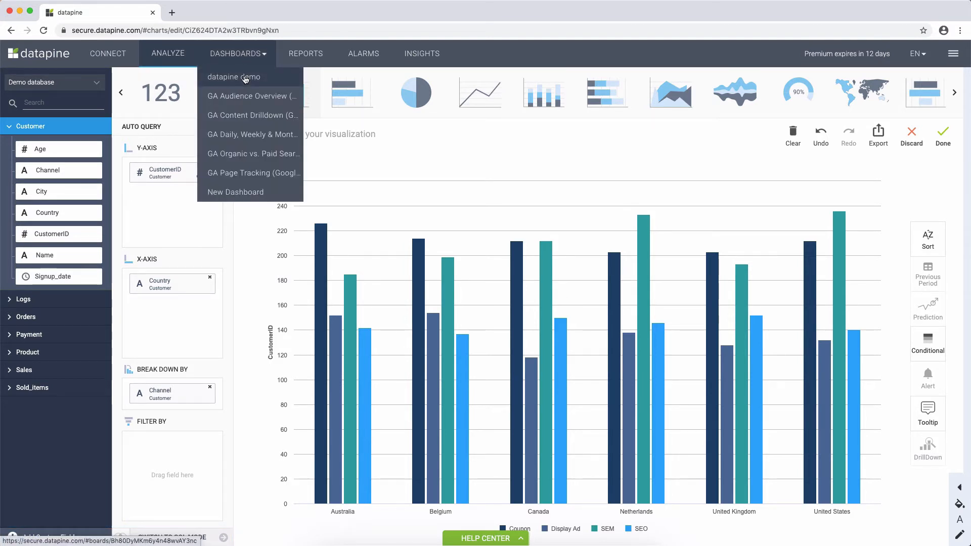
click(234, 77)
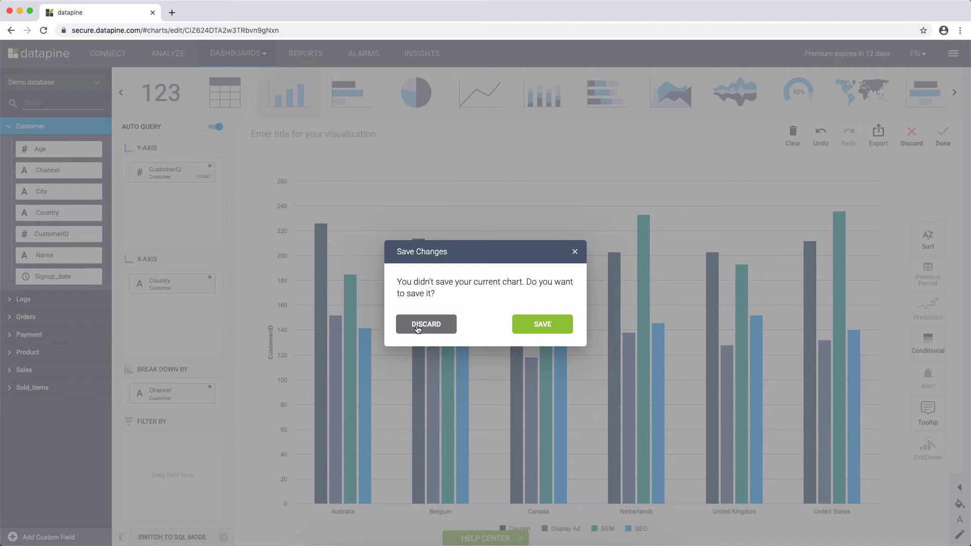
click(426, 323)
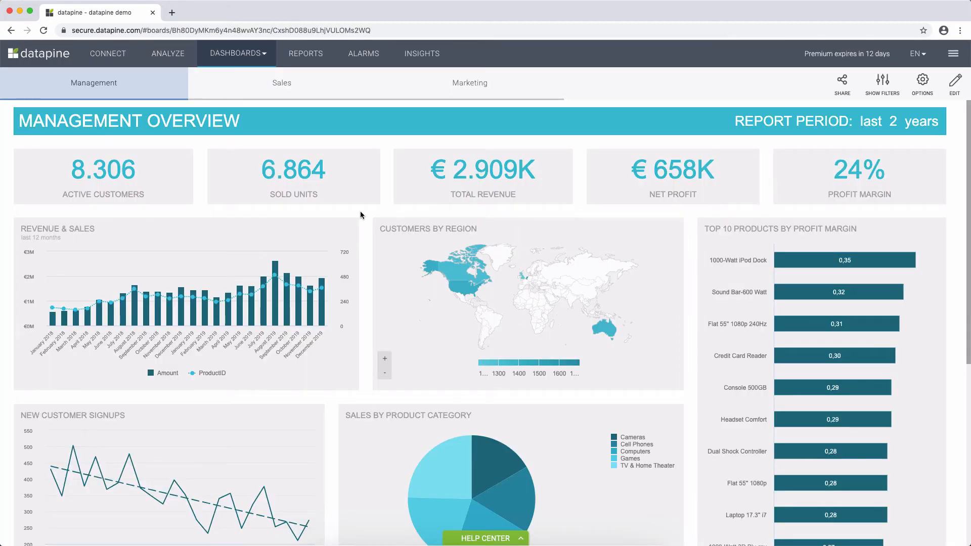
mouse_move(340, 145)
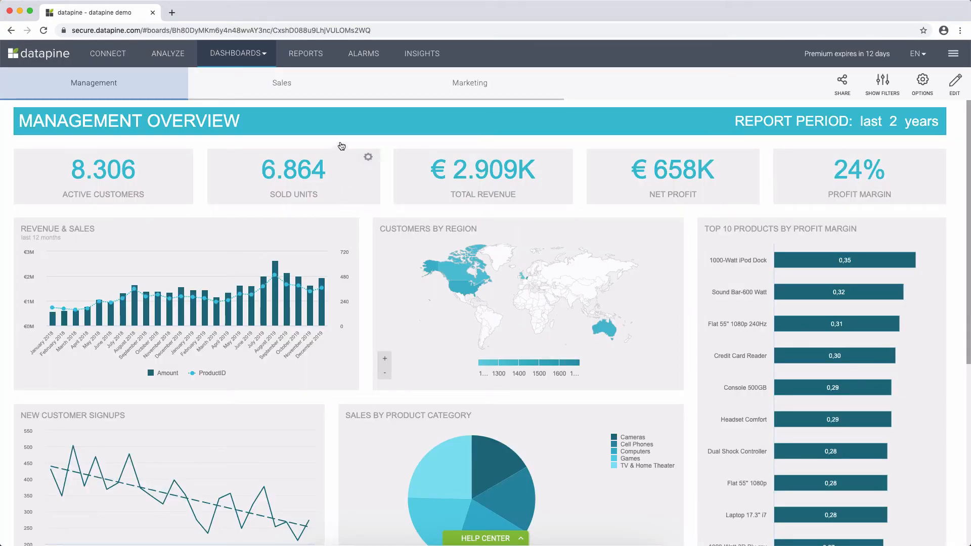
click(281, 82)
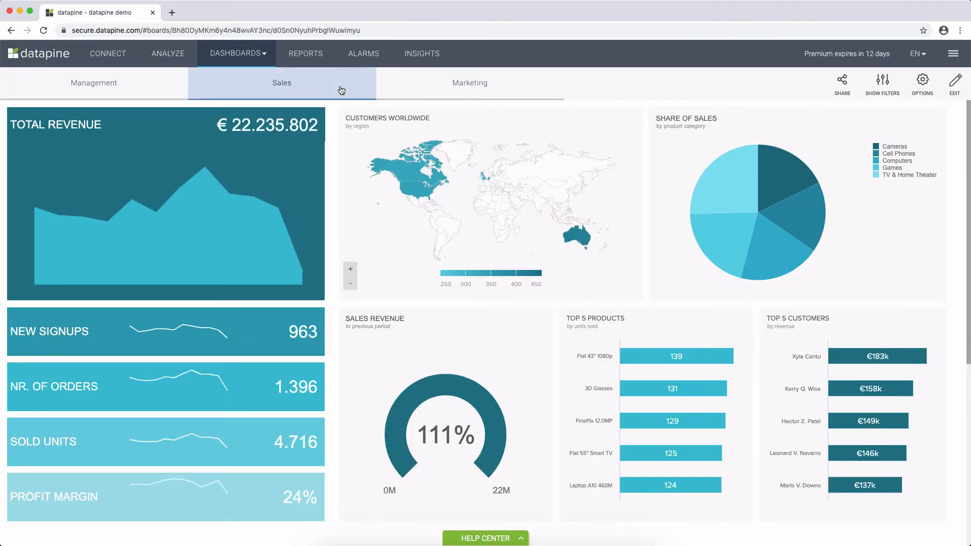
mouse_move(405, 174)
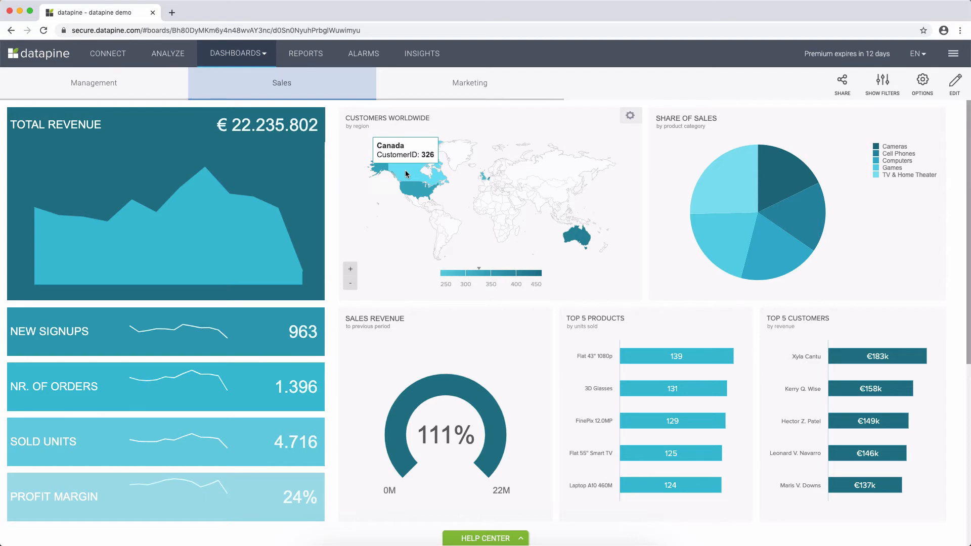
click(406, 175)
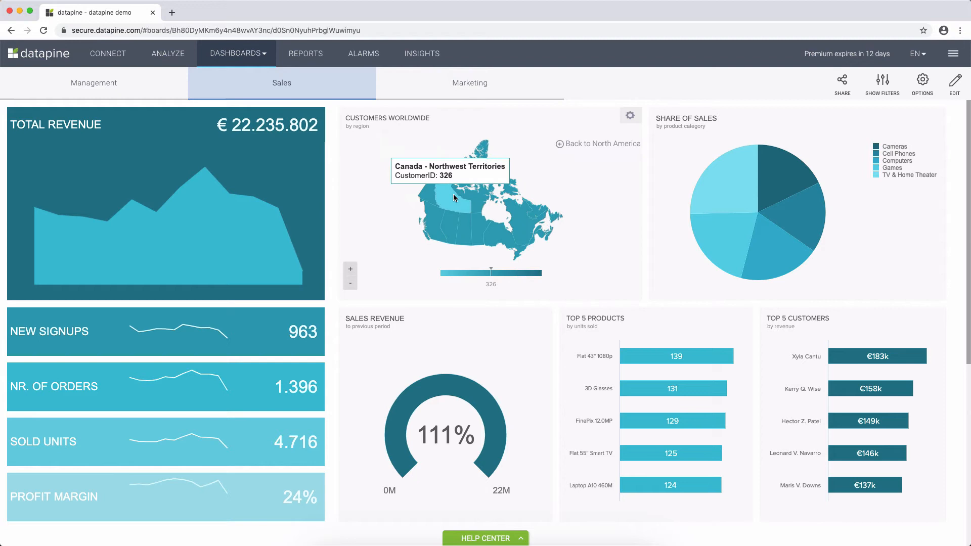
click(597, 143)
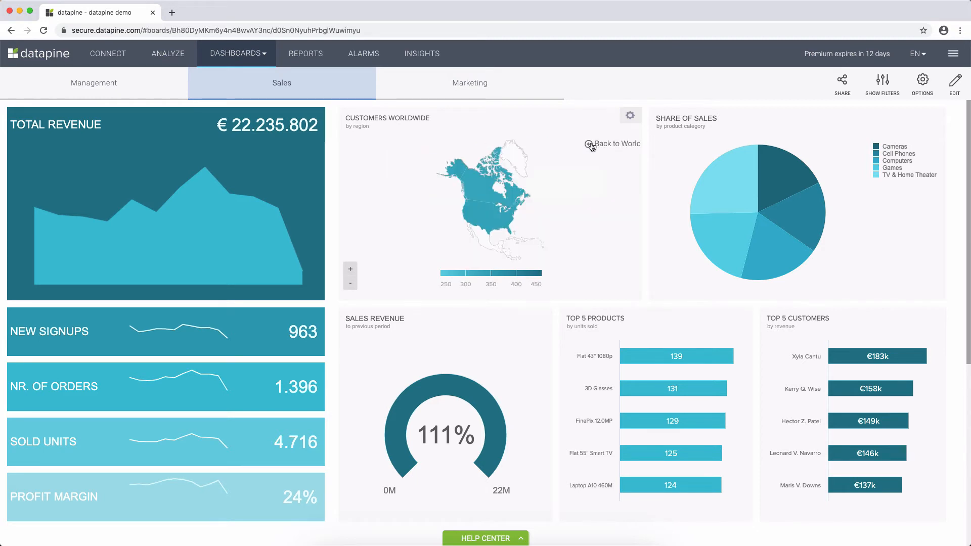
click(589, 143)
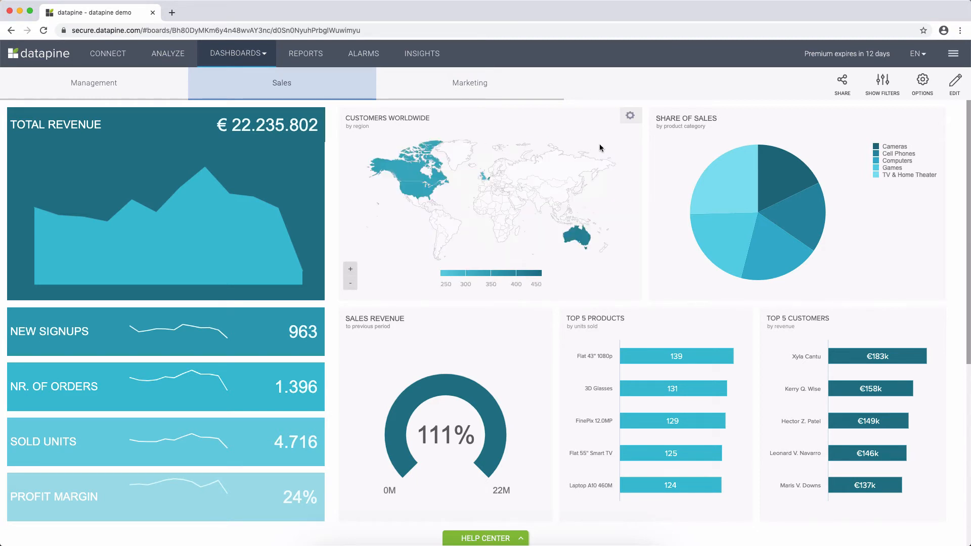
click(841, 83)
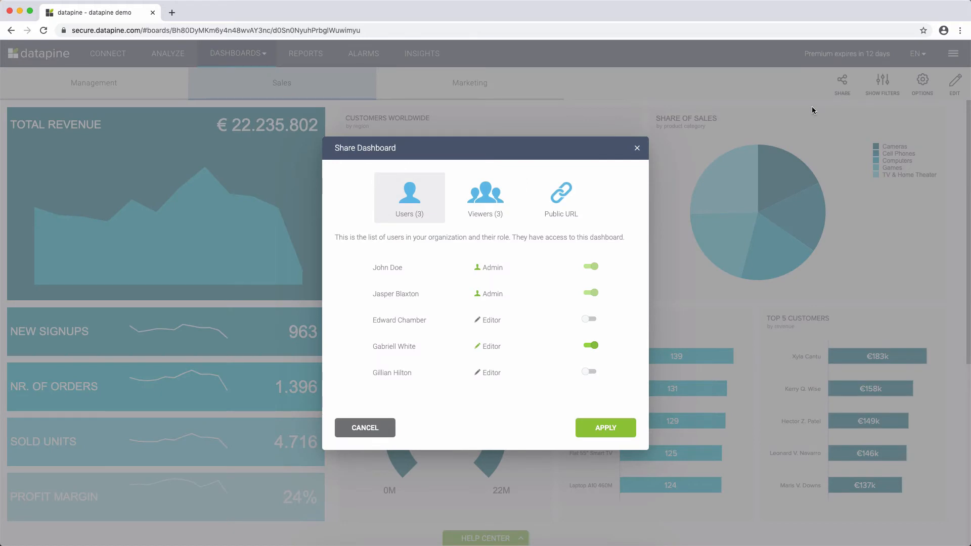
click(485, 195)
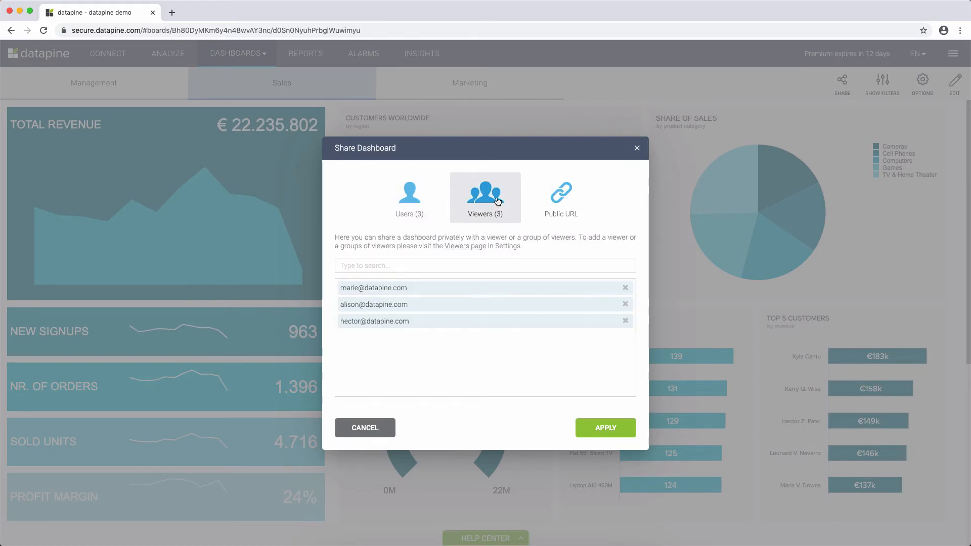
click(560, 196)
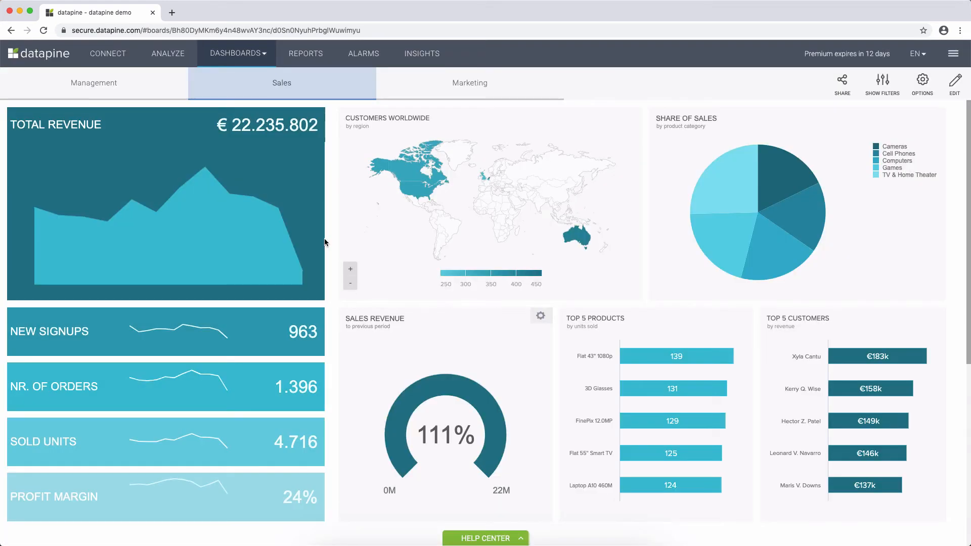
mouse_move(306, 53)
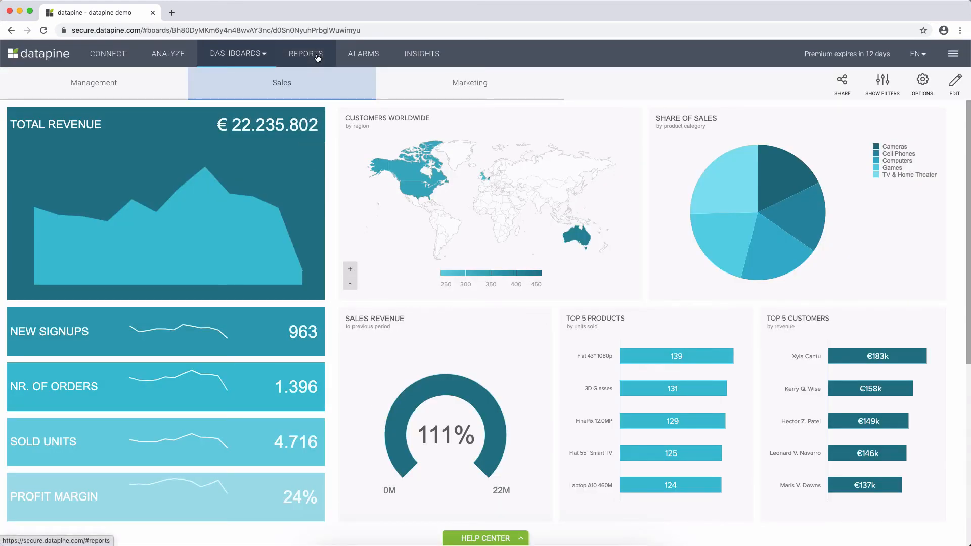
- Draft a standard report scoped to the whole dashboard, then cancel and discard it
click(306, 53)
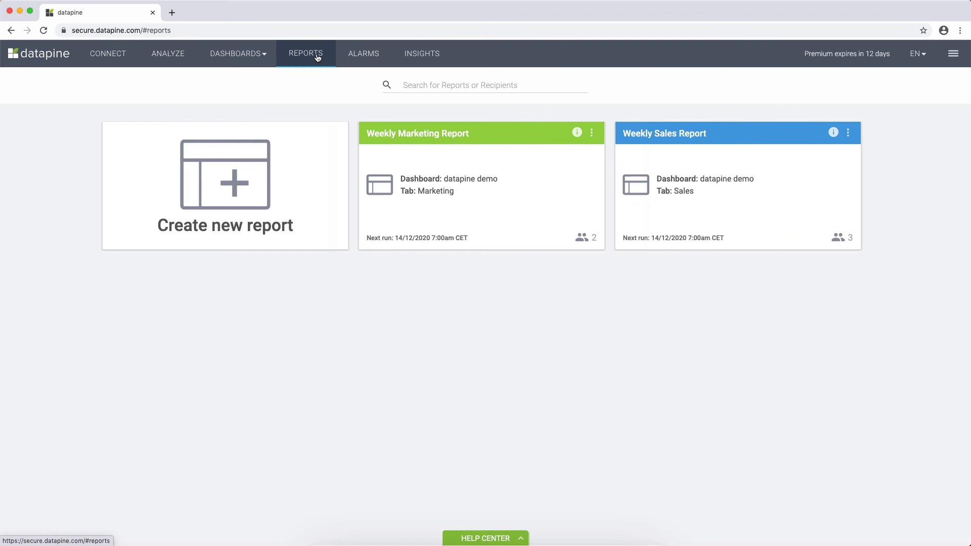
click(224, 185)
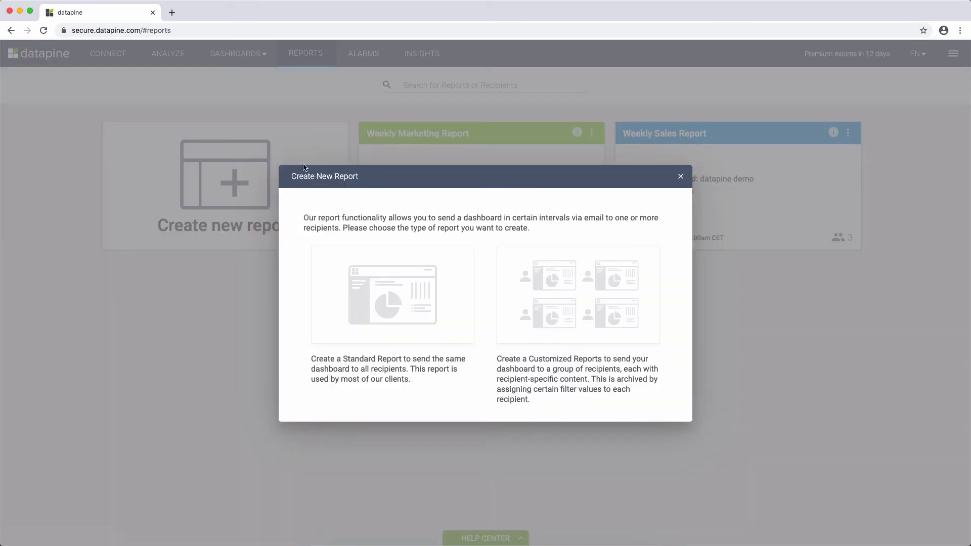
click(392, 294)
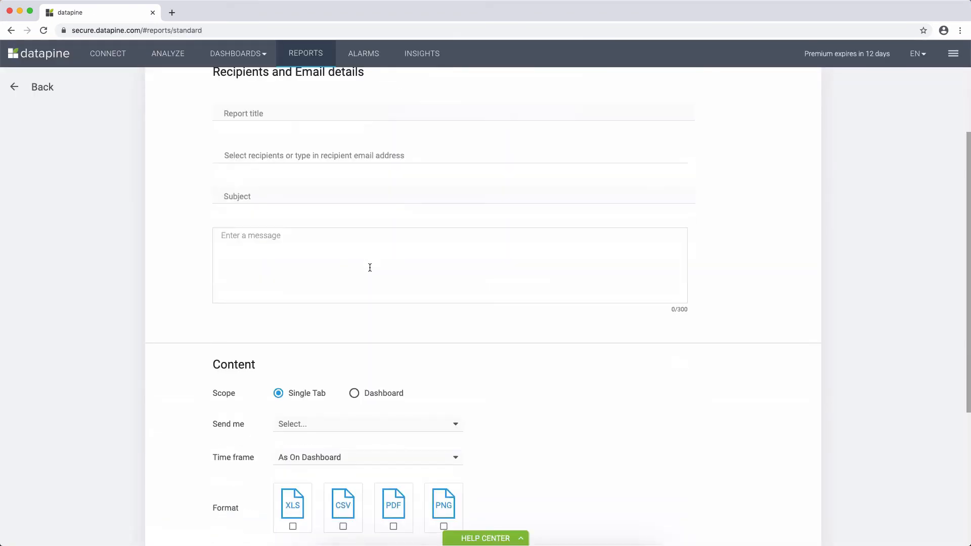
click(354, 189)
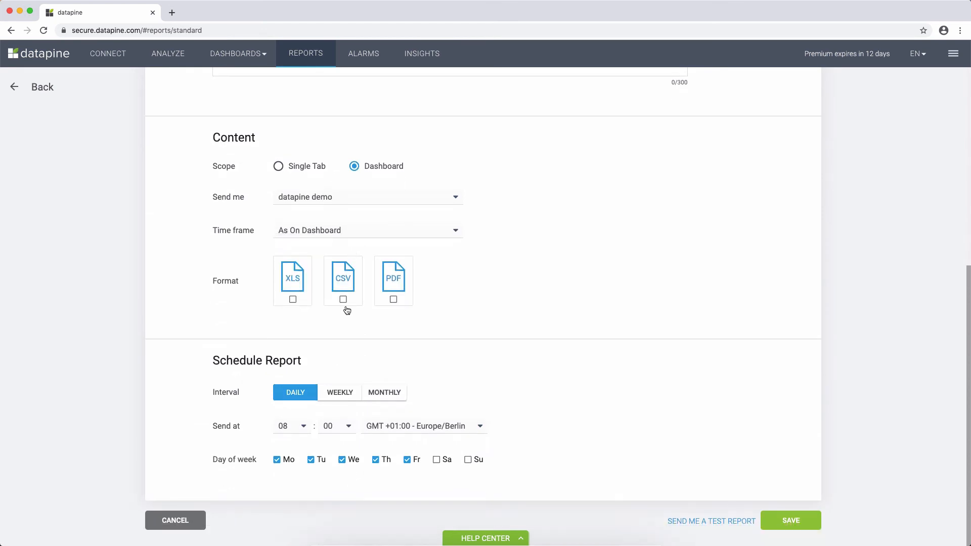
click(339, 392)
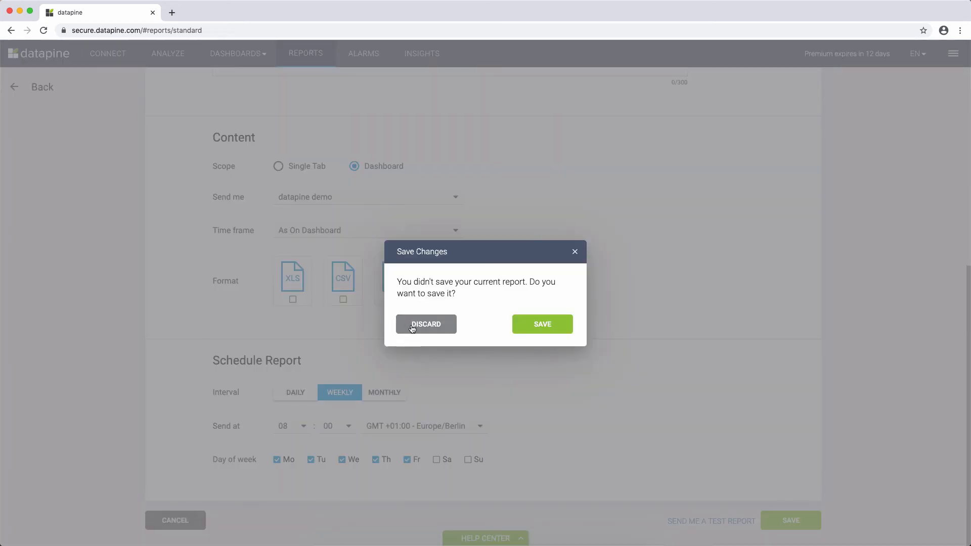
click(426, 324)
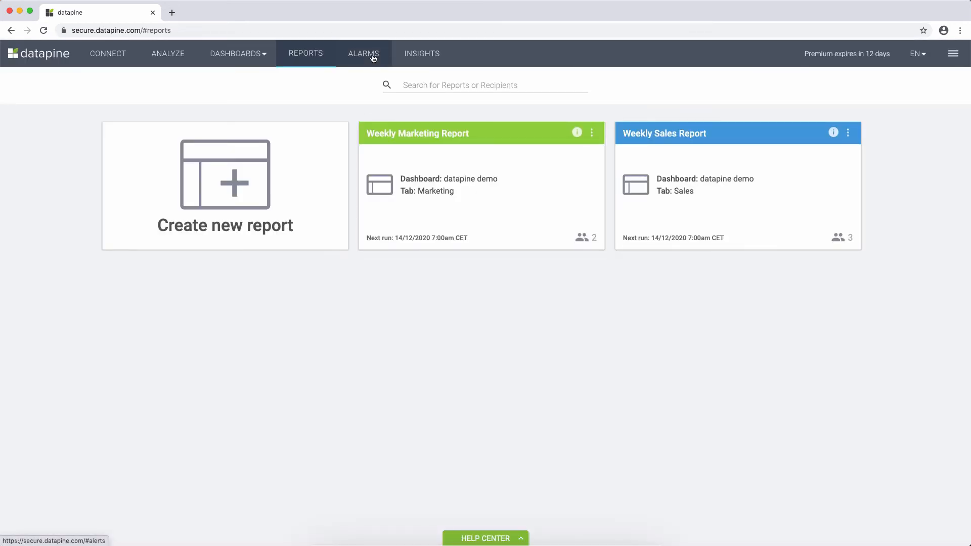
- Open ALARMS and select the 24 Nov Daily Revenue alert
click(363, 53)
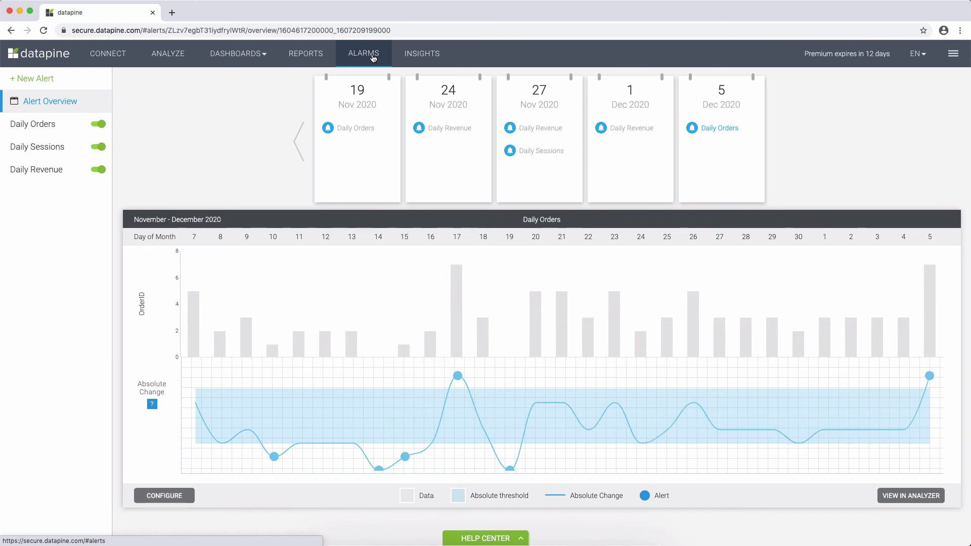
mouse_move(449, 128)
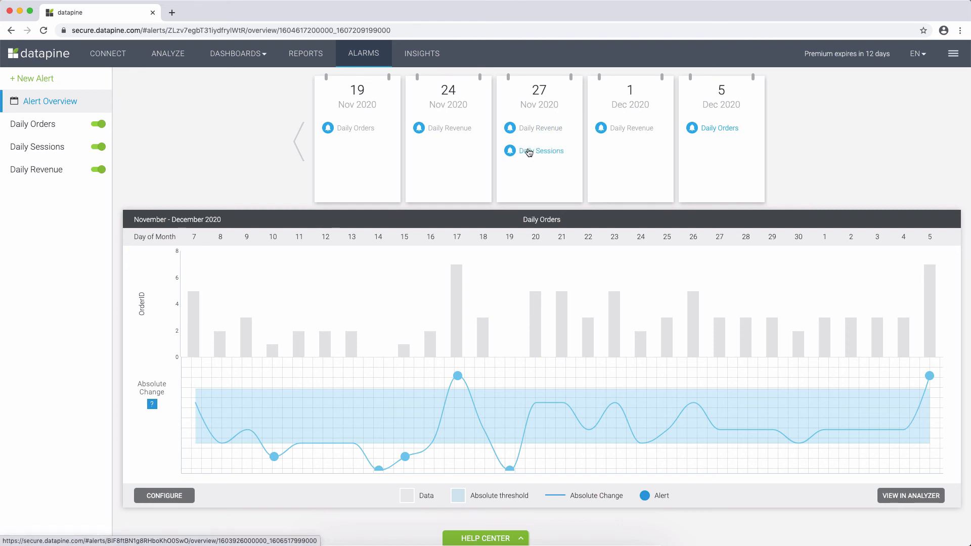
click(449, 128)
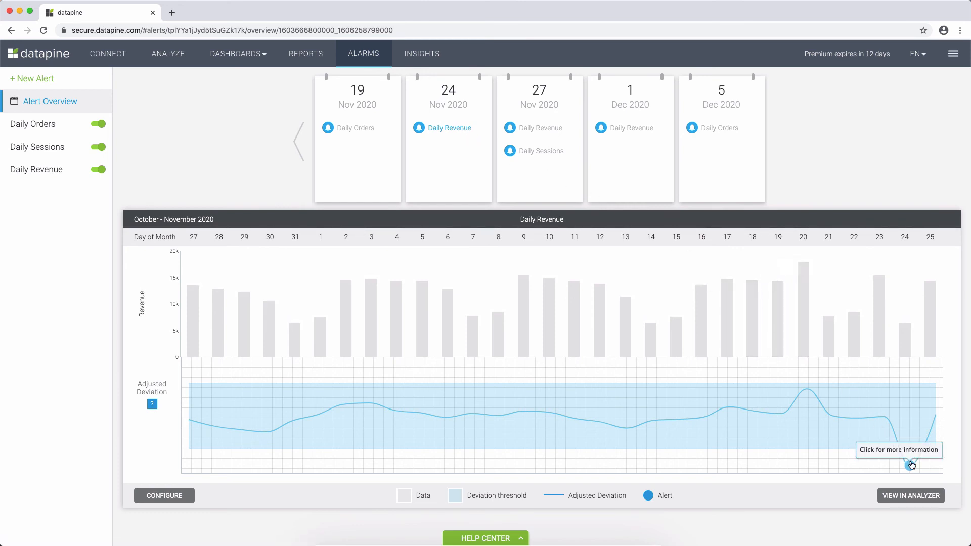
click(910, 465)
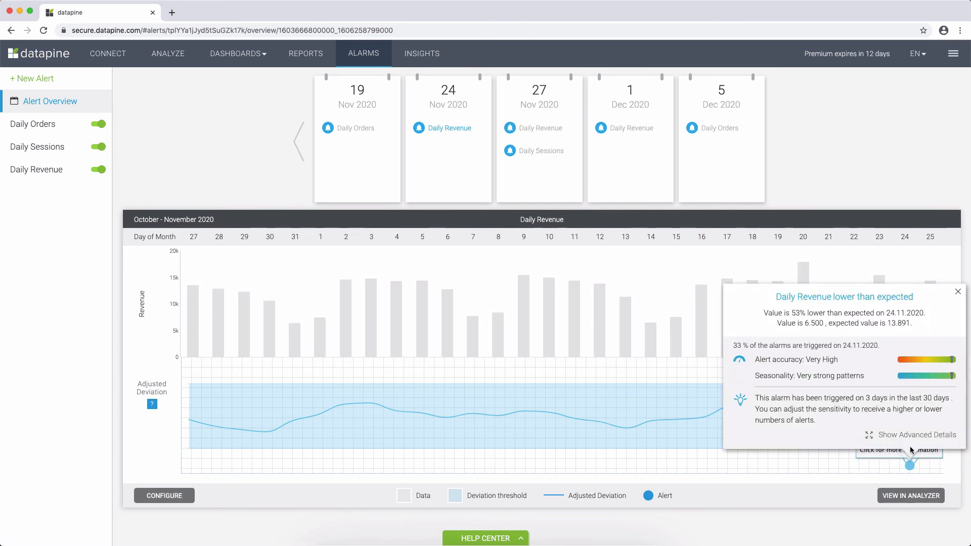
click(917, 433)
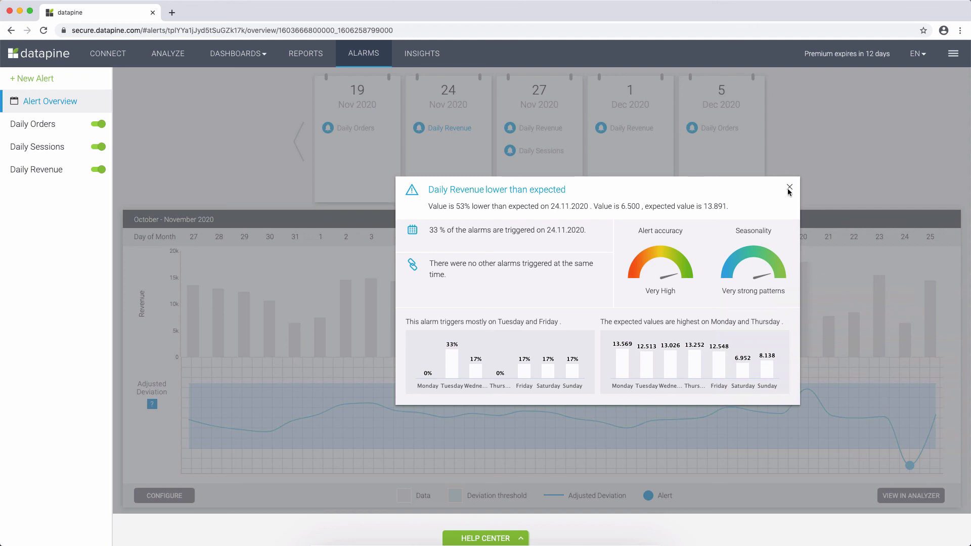
click(789, 187)
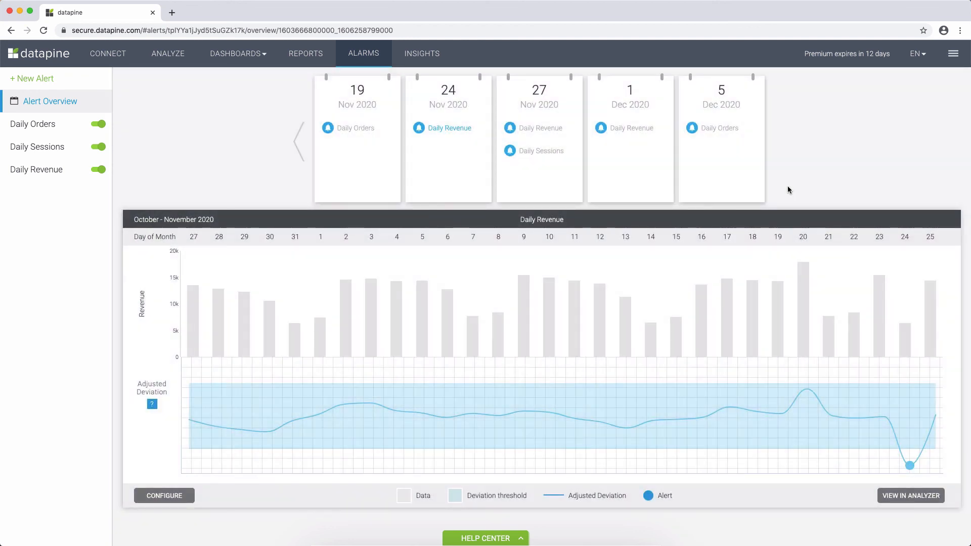